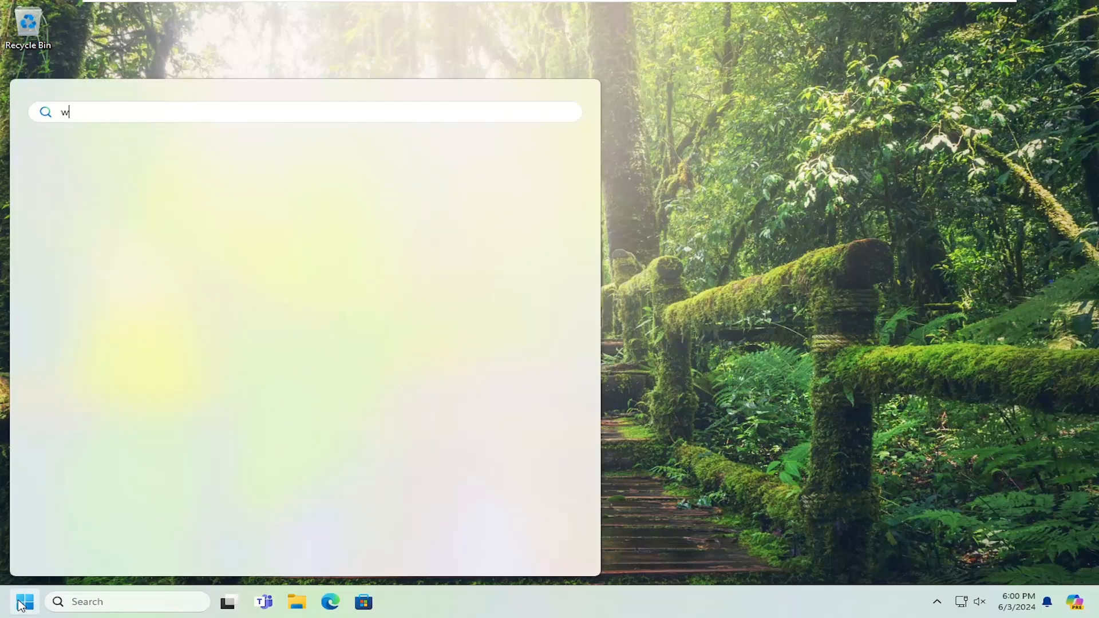
Search Start for 'wsreset' and run the Store reset command.
type("sreset")
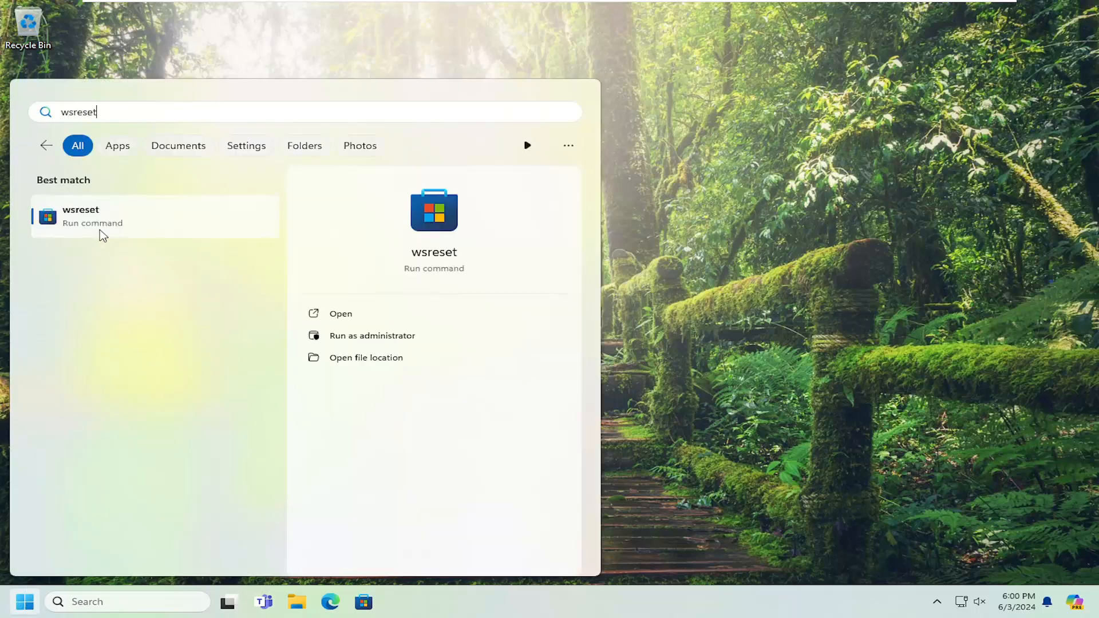
mouse_move(87, 221)
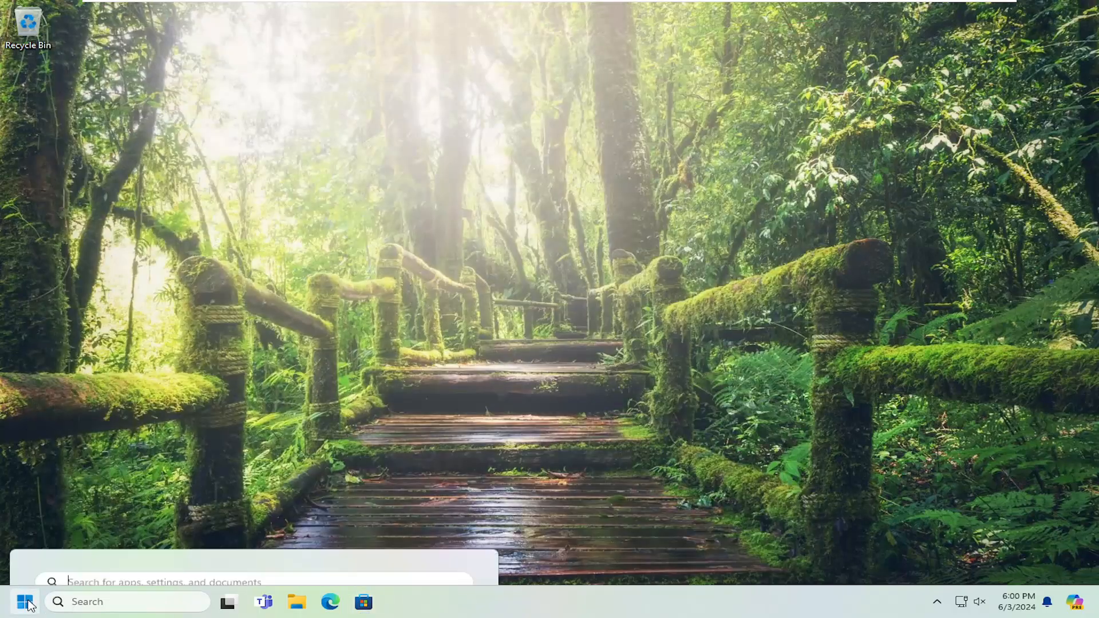
Open Settings from Start search and go to Apps > Installed apps.
type("settings")
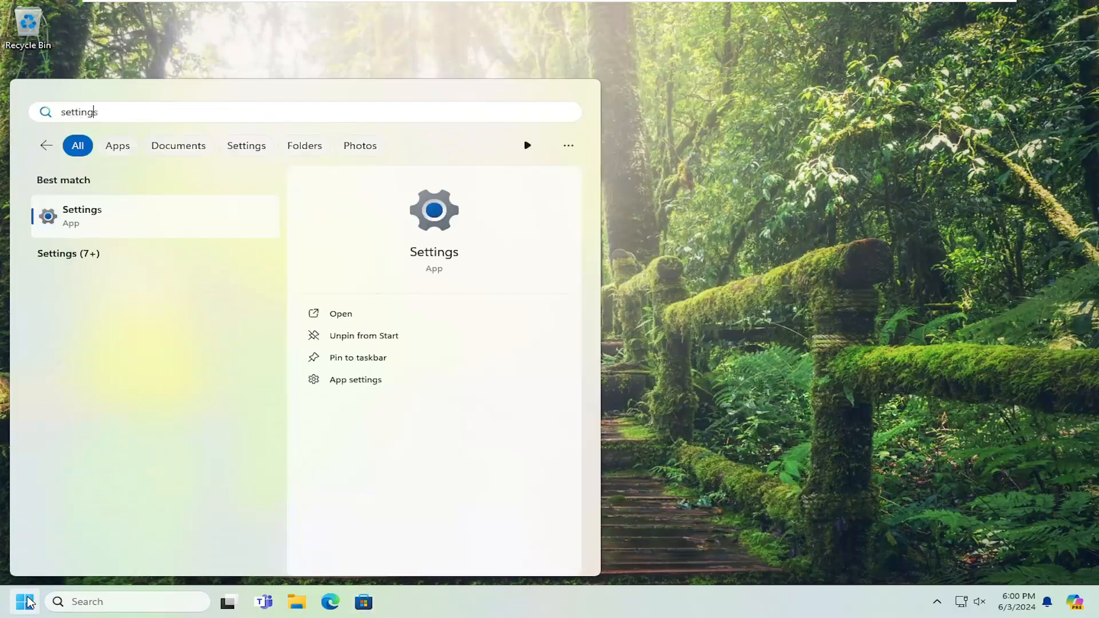
mouse_move(89, 220)
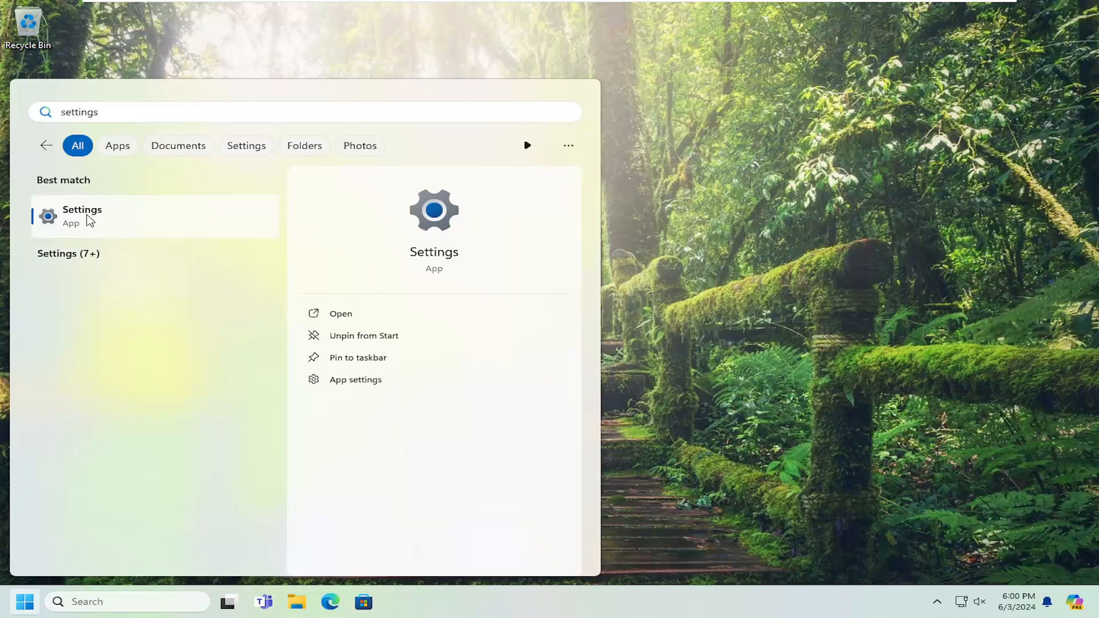
left_click(82, 216)
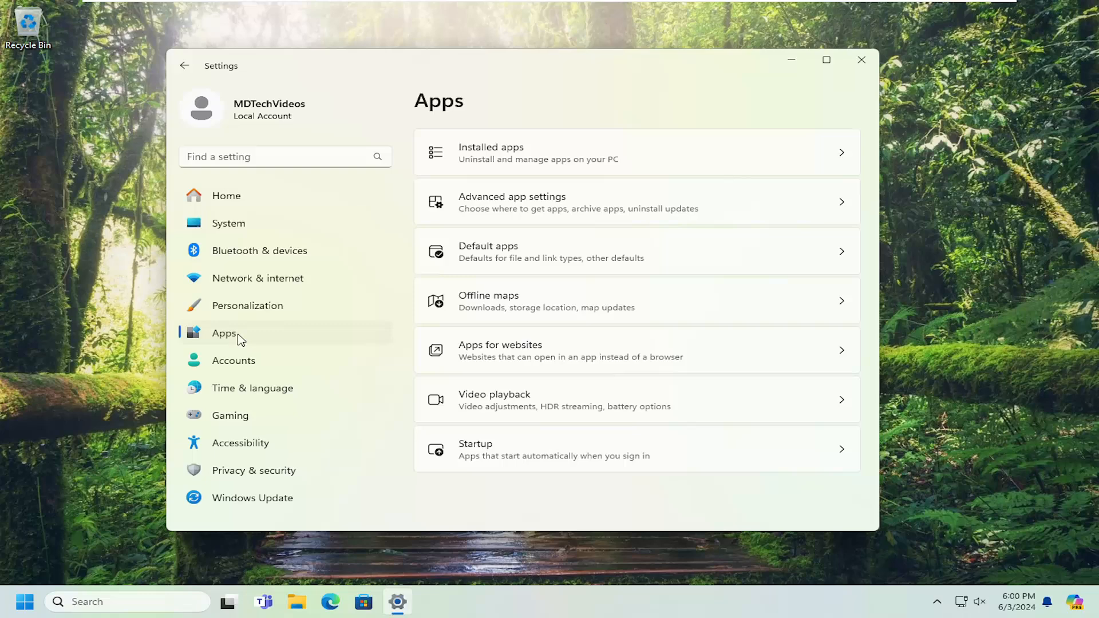
mouse_move(499, 162)
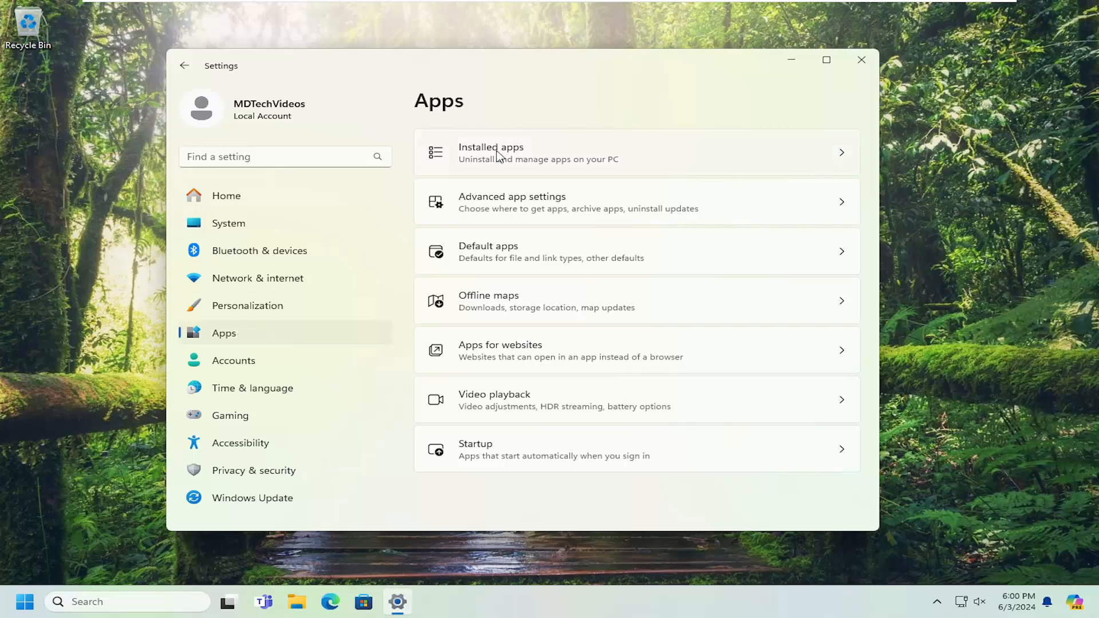
mouse_move(522, 159)
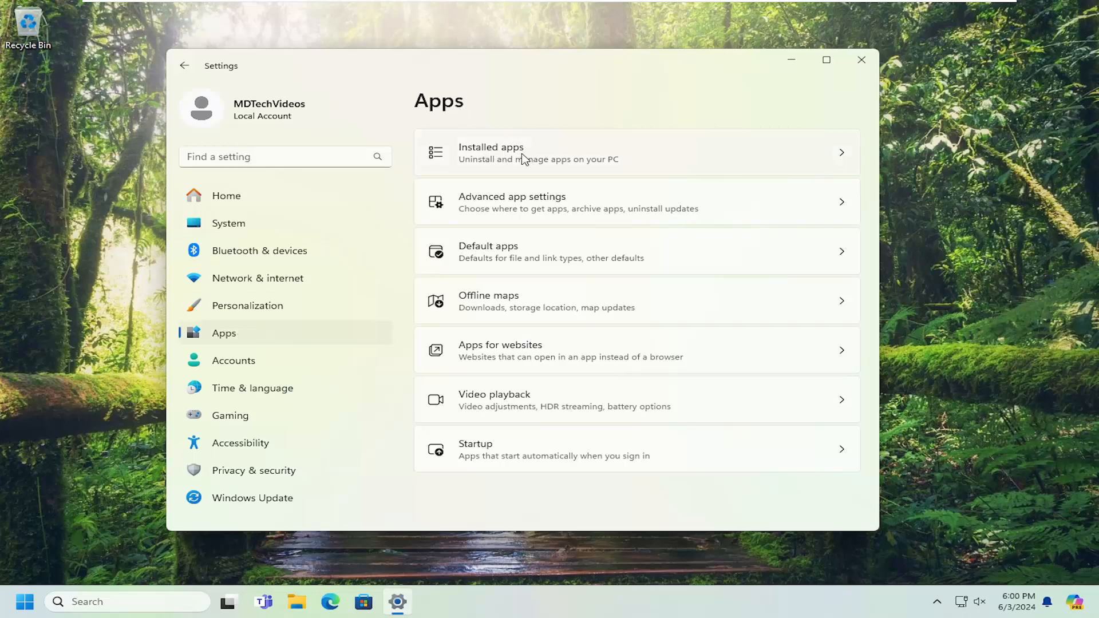
left_click(522, 153)
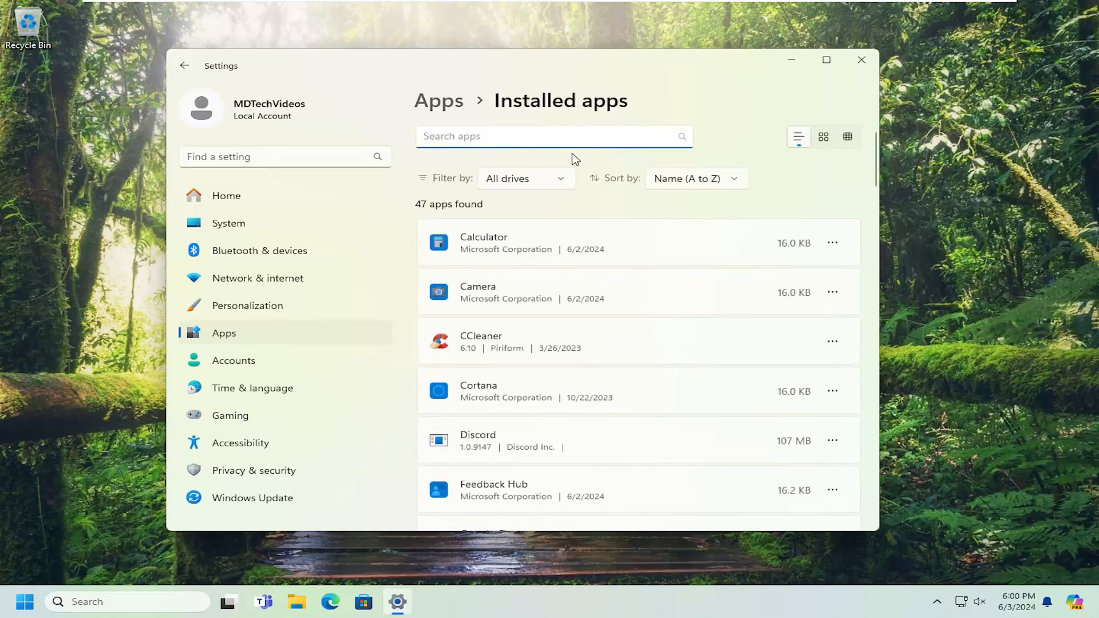
Search 'xbox' in Installed apps and run Repair in Xbox's Advanced options.
type("xbox")
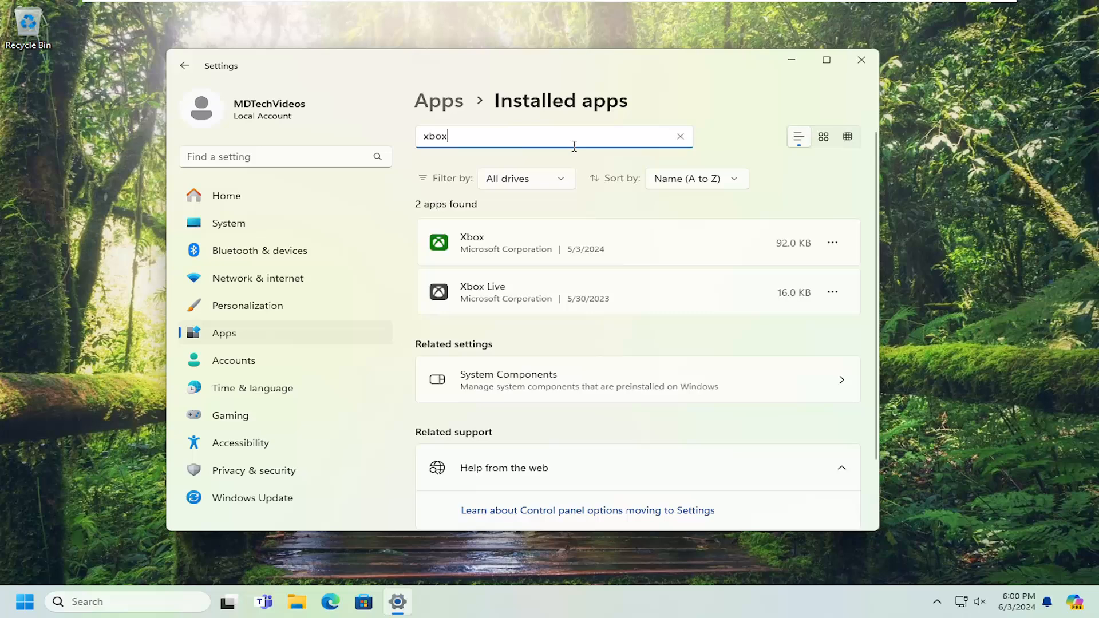
mouse_move(468, 253)
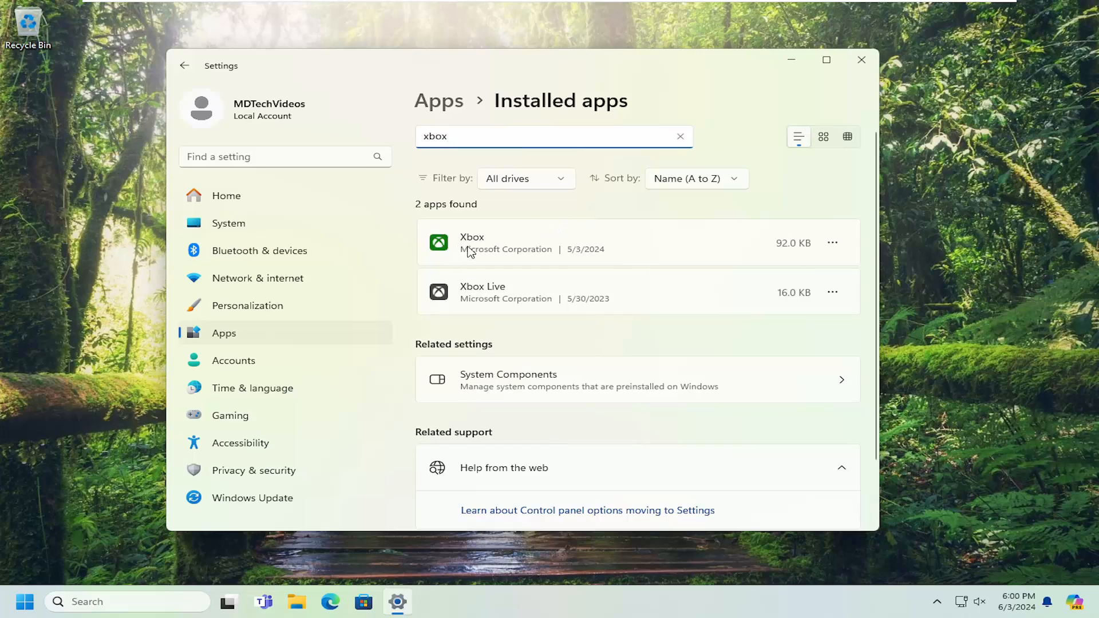
mouse_move(489, 295)
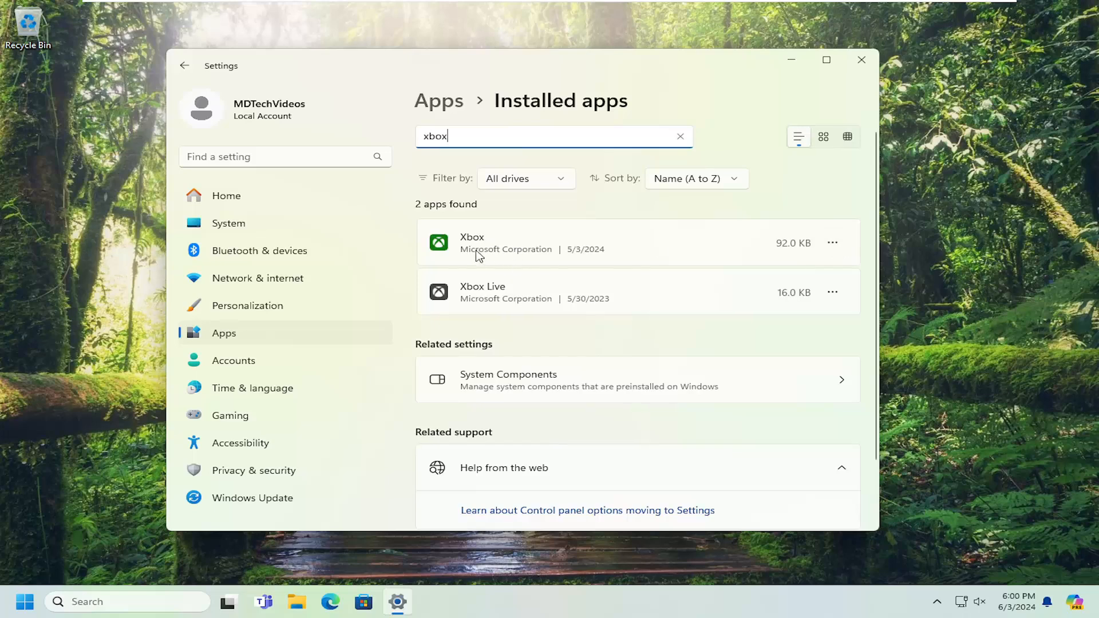
mouse_move(500, 258)
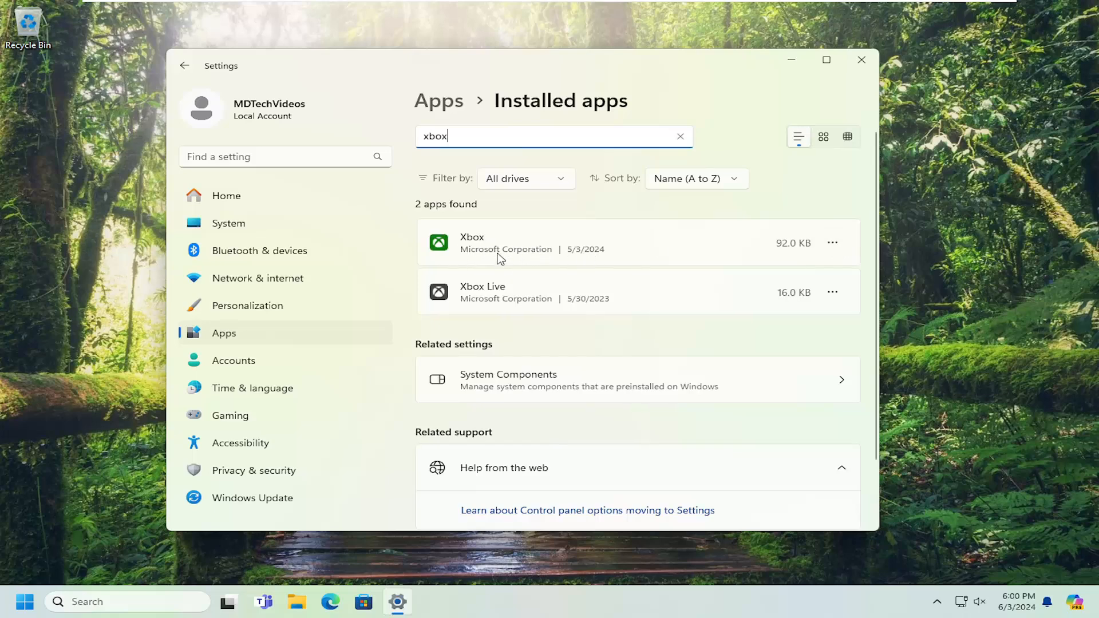
mouse_move(832, 243)
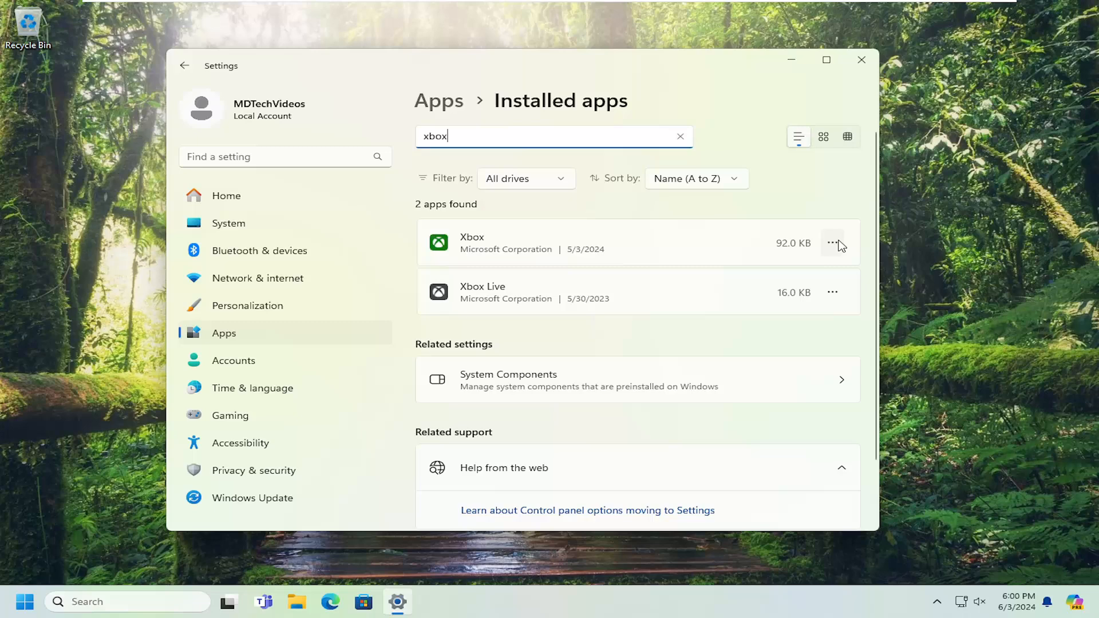
left_click(832, 242)
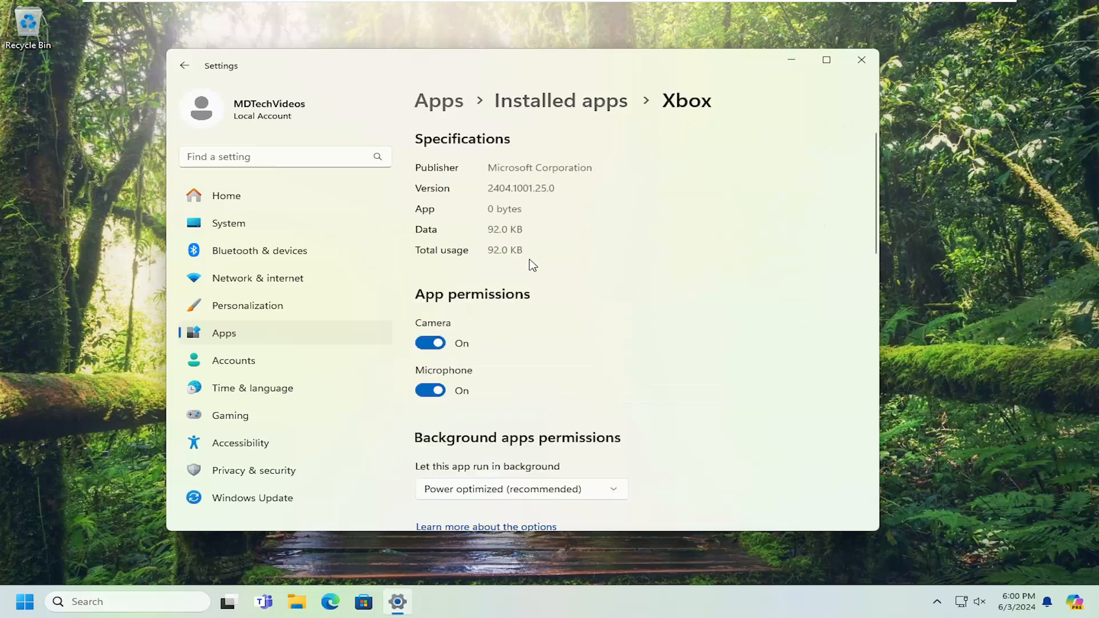
scroll("down", 3)
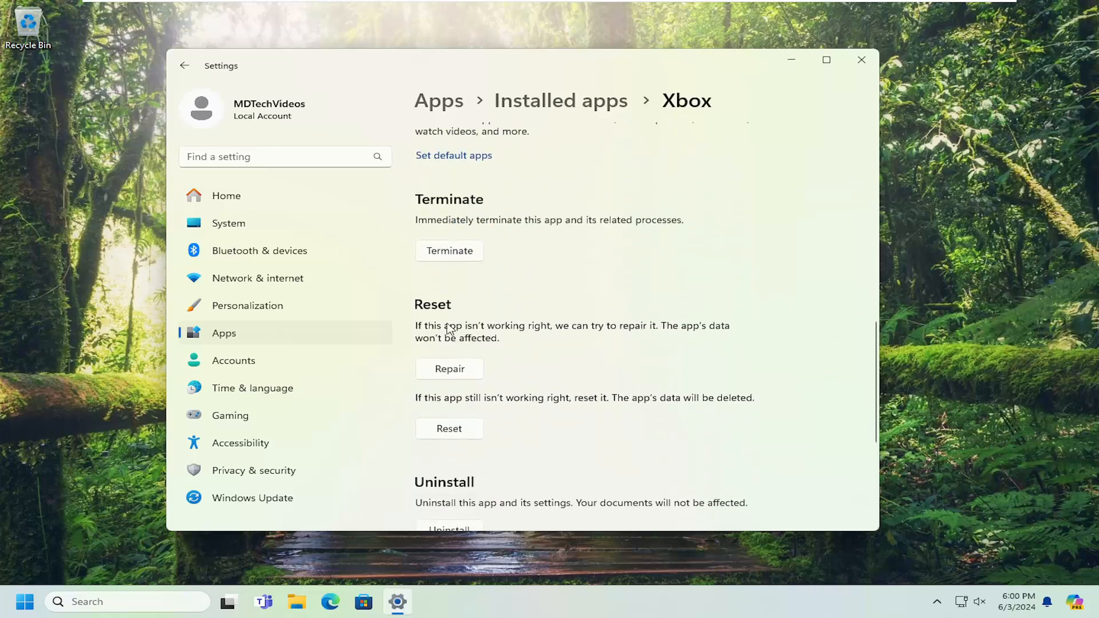
scroll("down", 3)
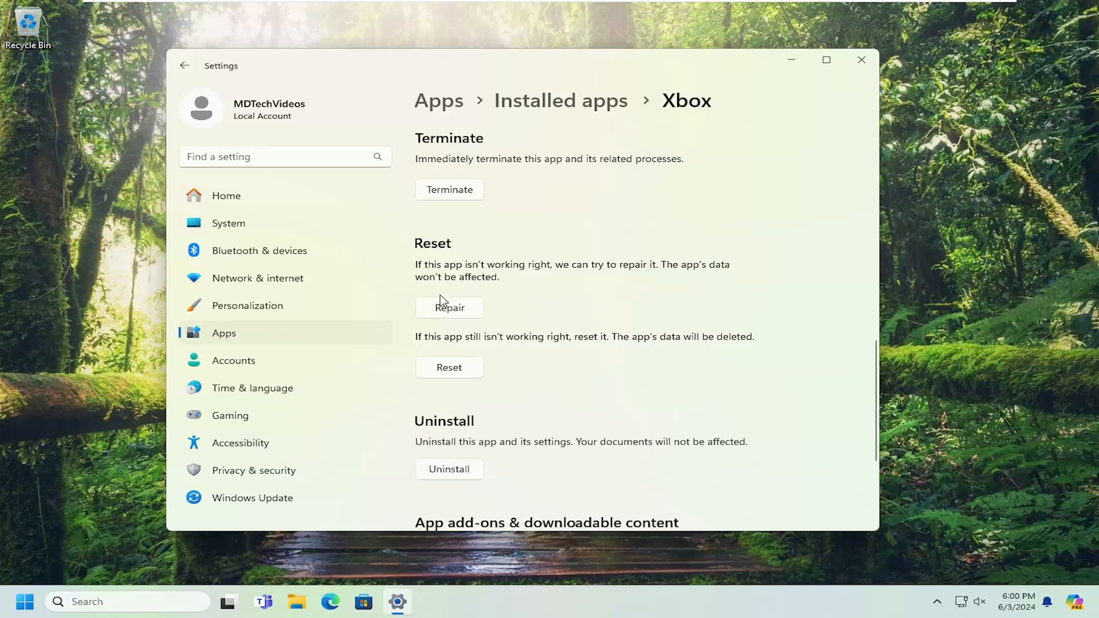
left_click(449, 308)
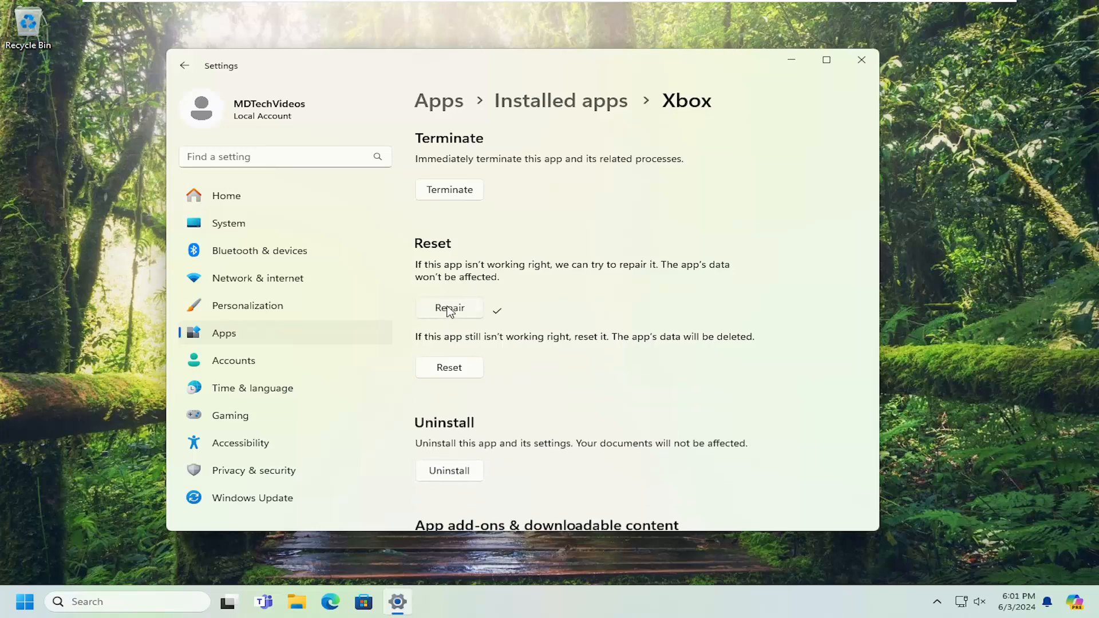
Return to Installed apps, search 'xb', and repair the Xbox Live app.
left_click(185, 66)
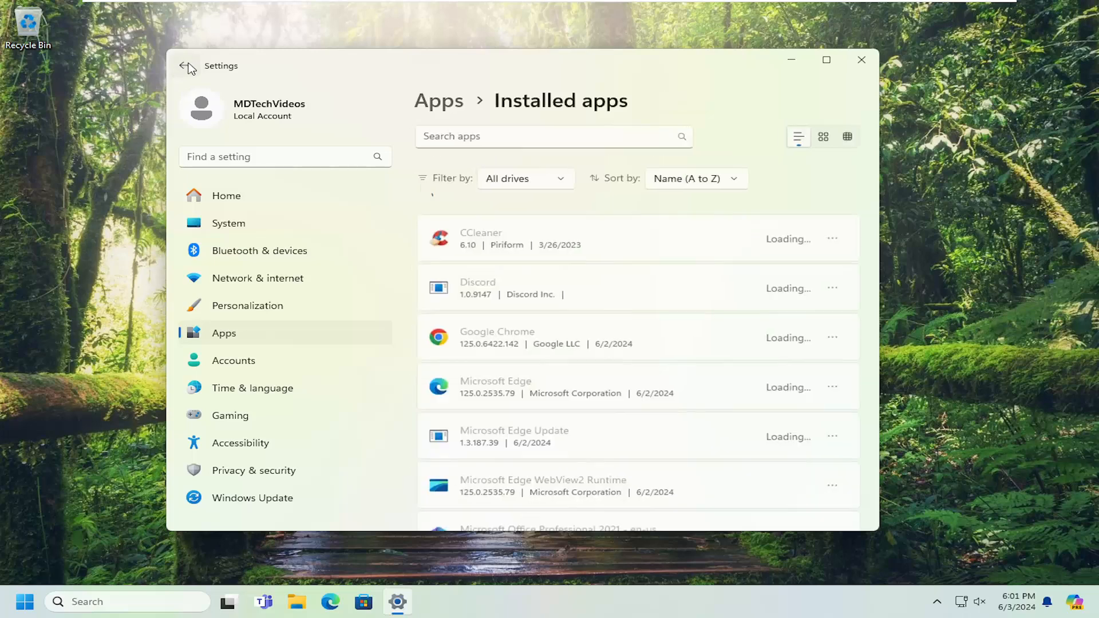
type("xb")
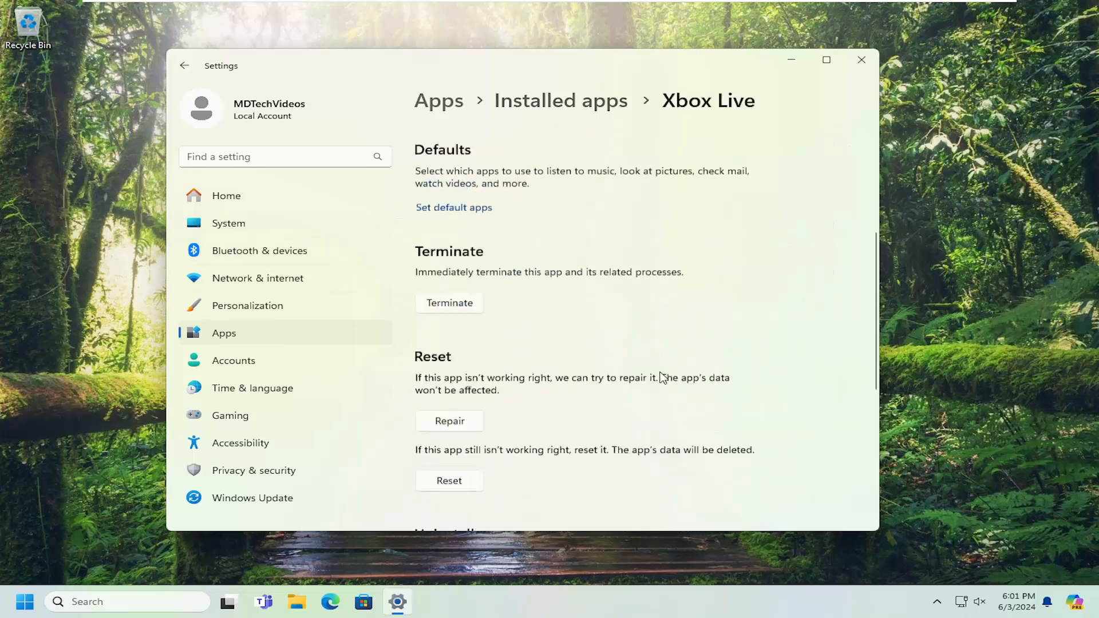
left_click(448, 421)
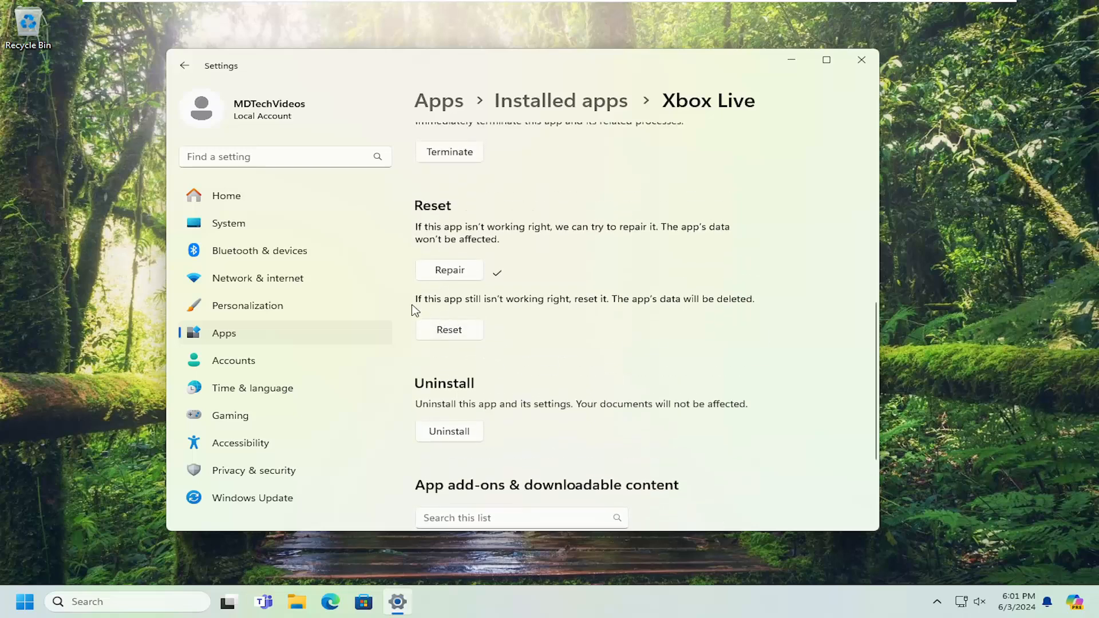
mouse_move(598, 309)
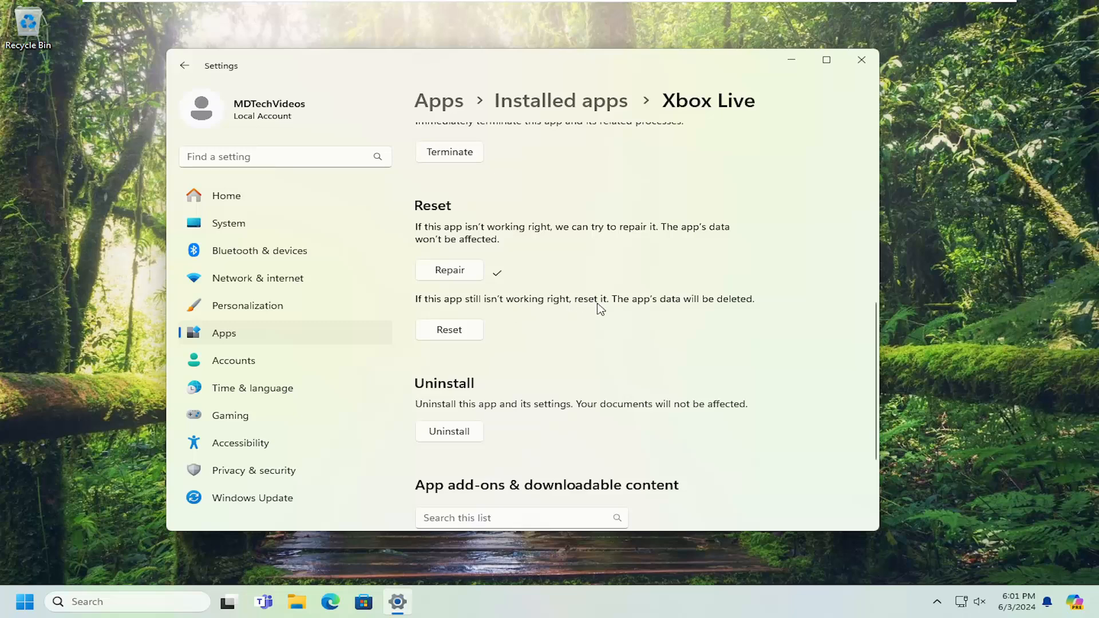
mouse_move(508, 334)
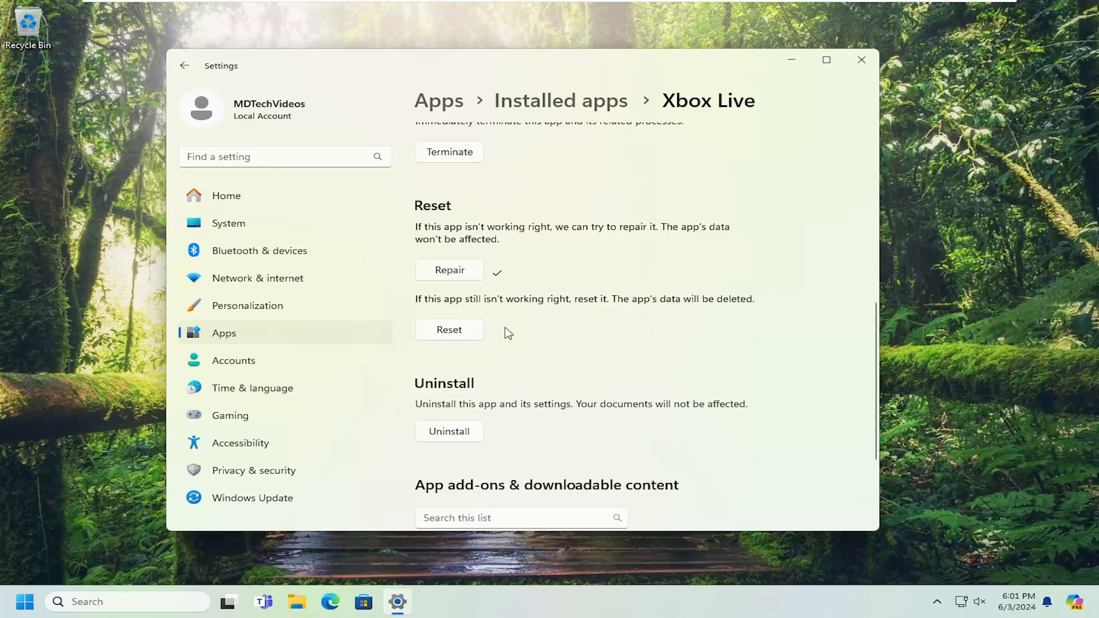
Reset Xbox Live's data and go back to the Installed apps list.
left_click(448, 330)
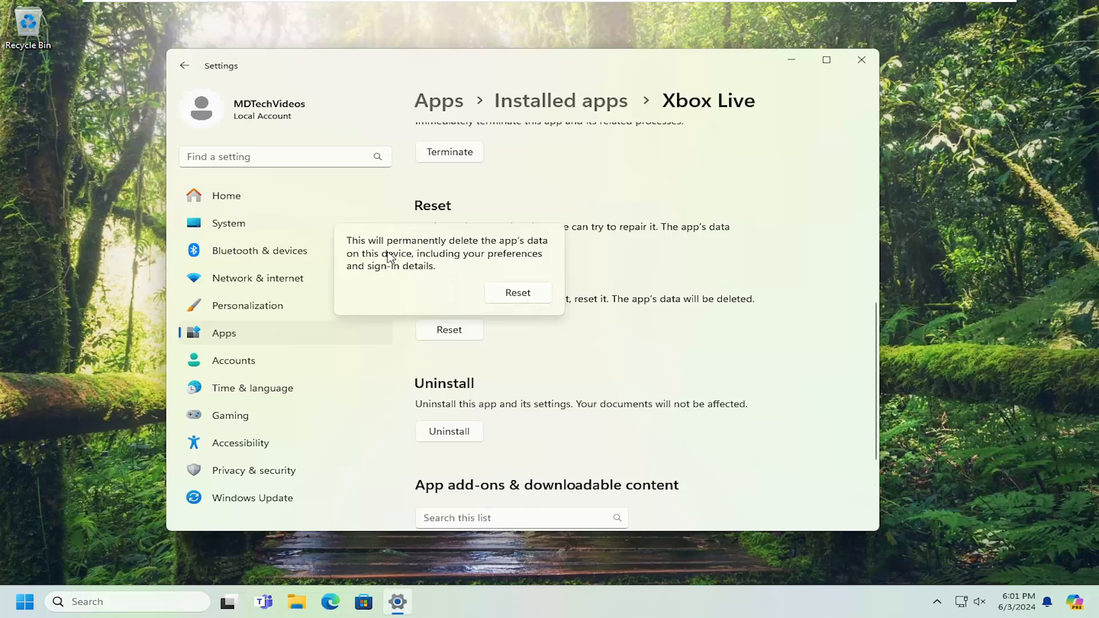
mouse_move(384, 268)
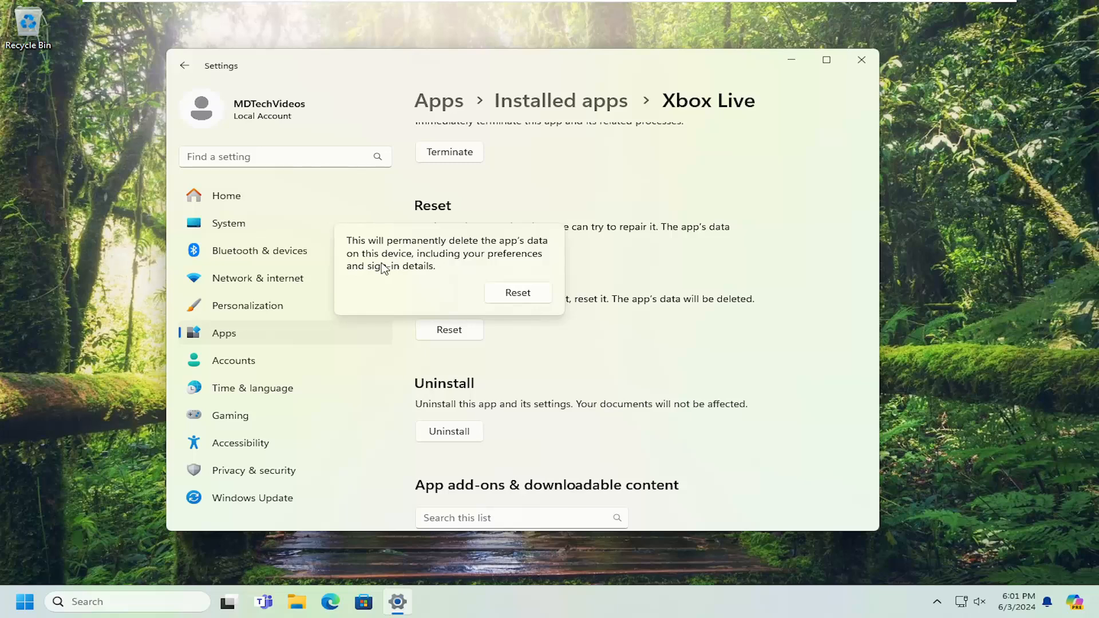
mouse_move(418, 268)
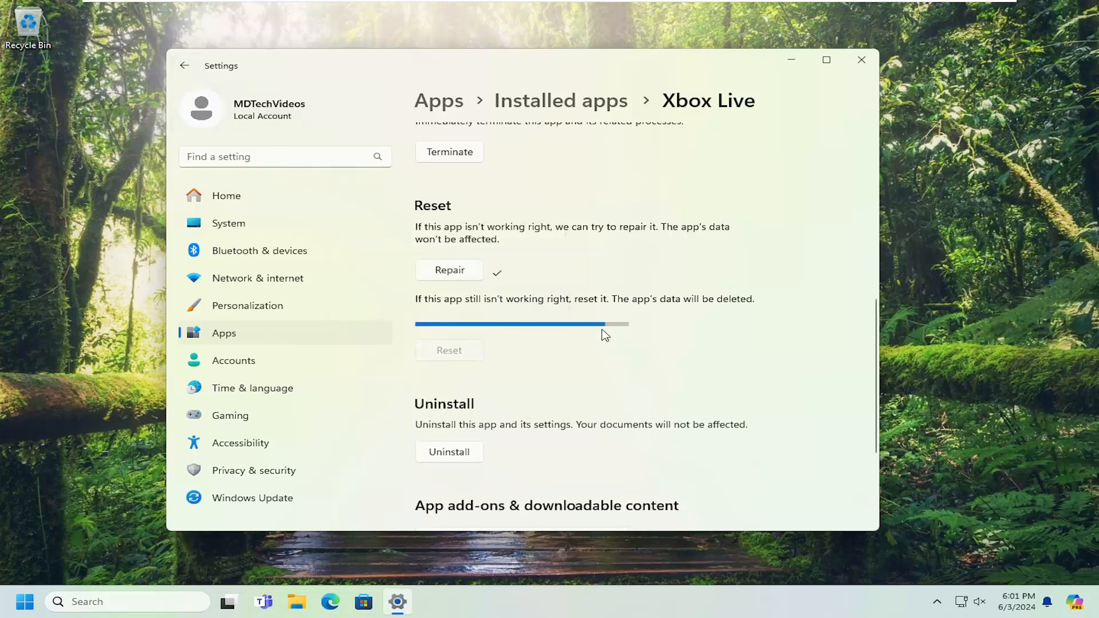
left_click(561, 100)
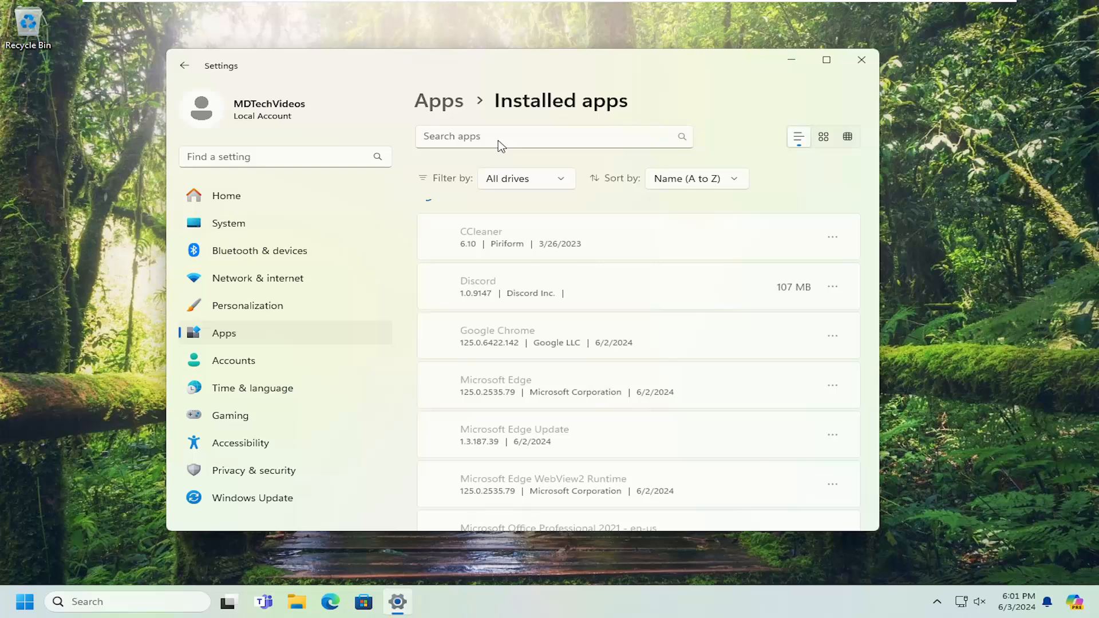
Search 'xbox', reset the Xbox app from Advanced options, then close Settings.
type("xbox")
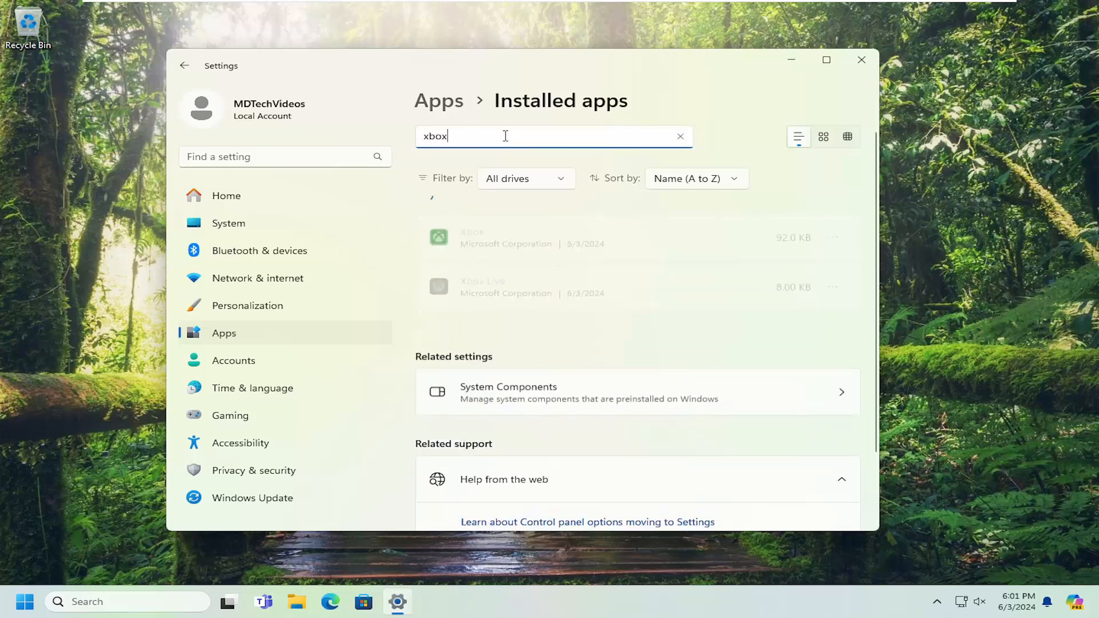
left_click(833, 238)
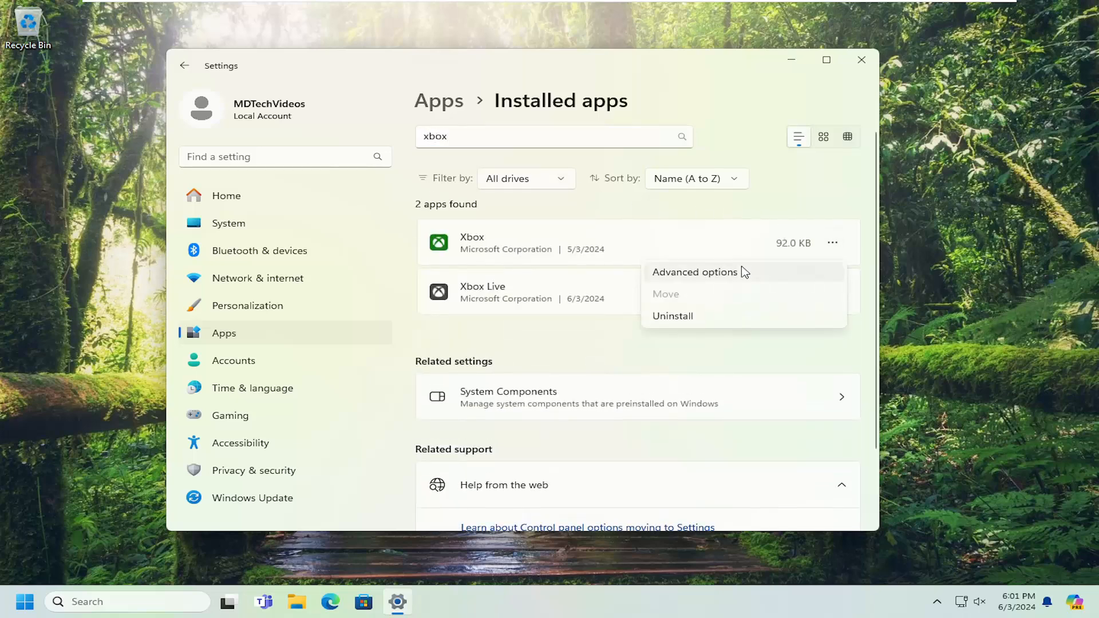
left_click(695, 272)
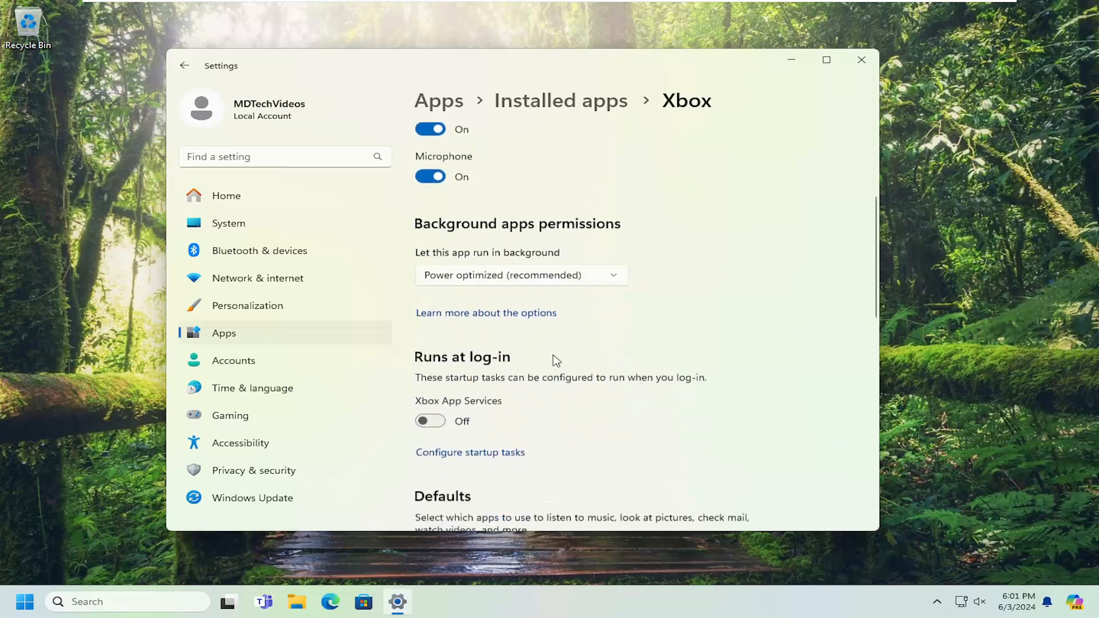
scroll("down", 3)
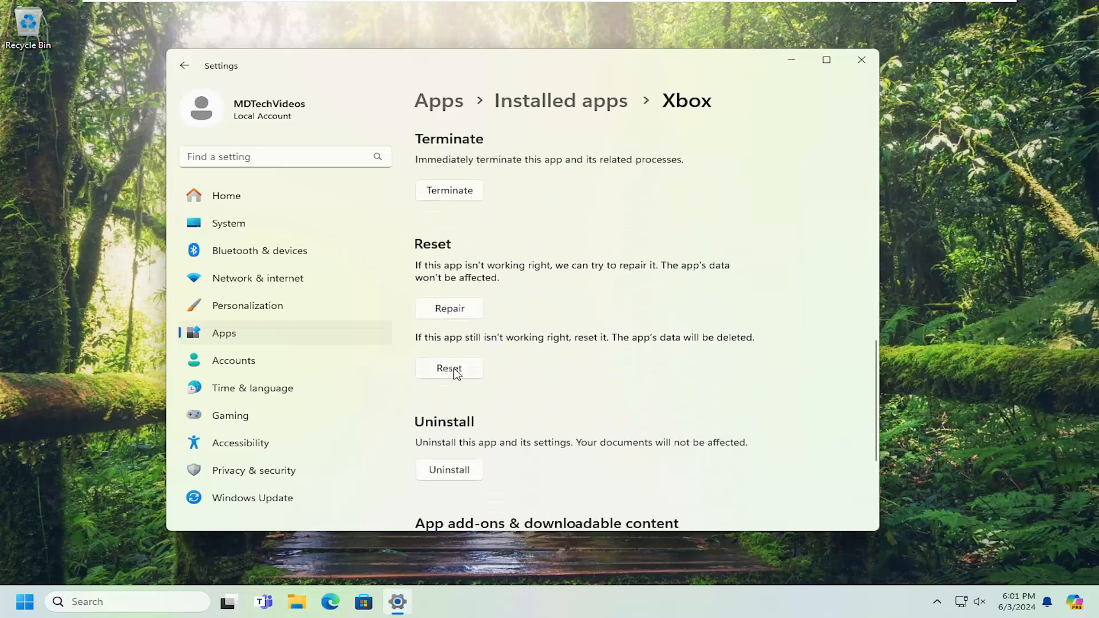
left_click(450, 368)
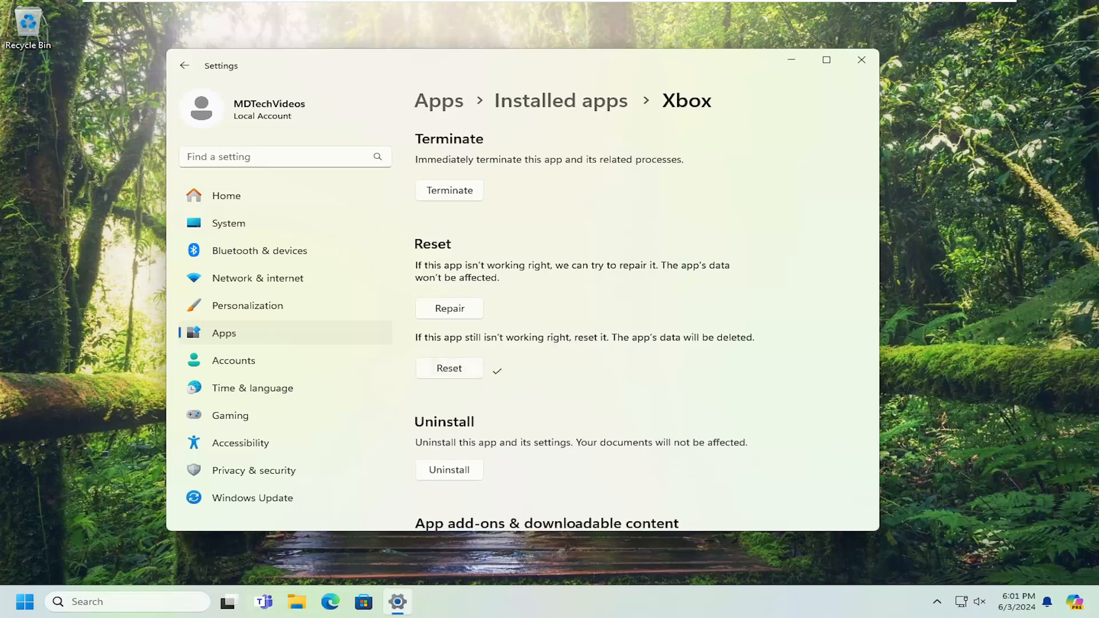
left_click(862, 59)
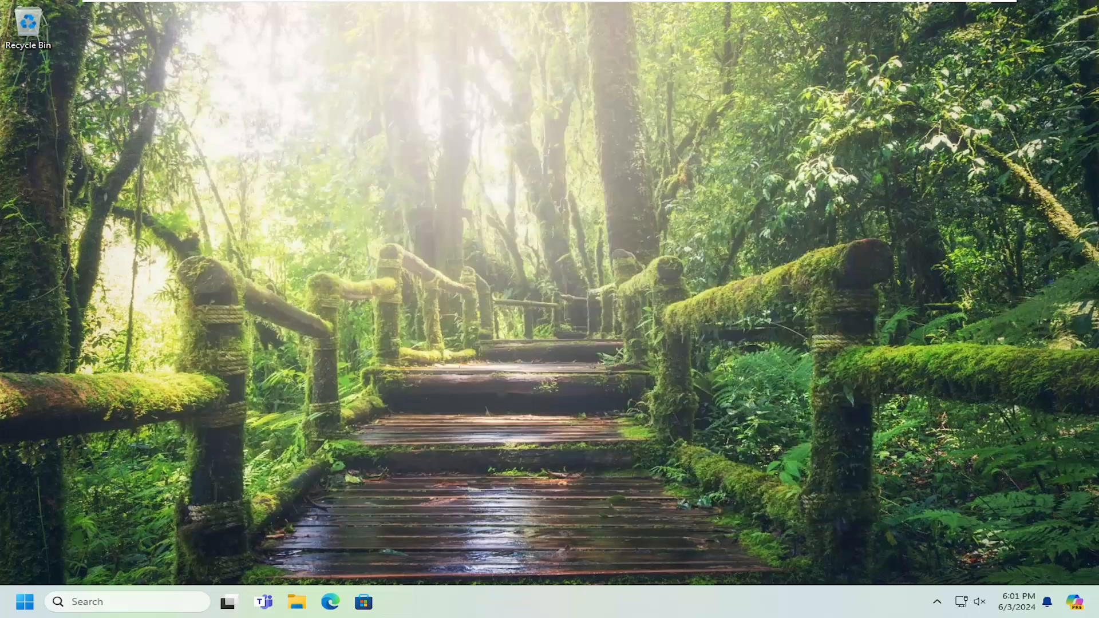
mouse_move(51, 585)
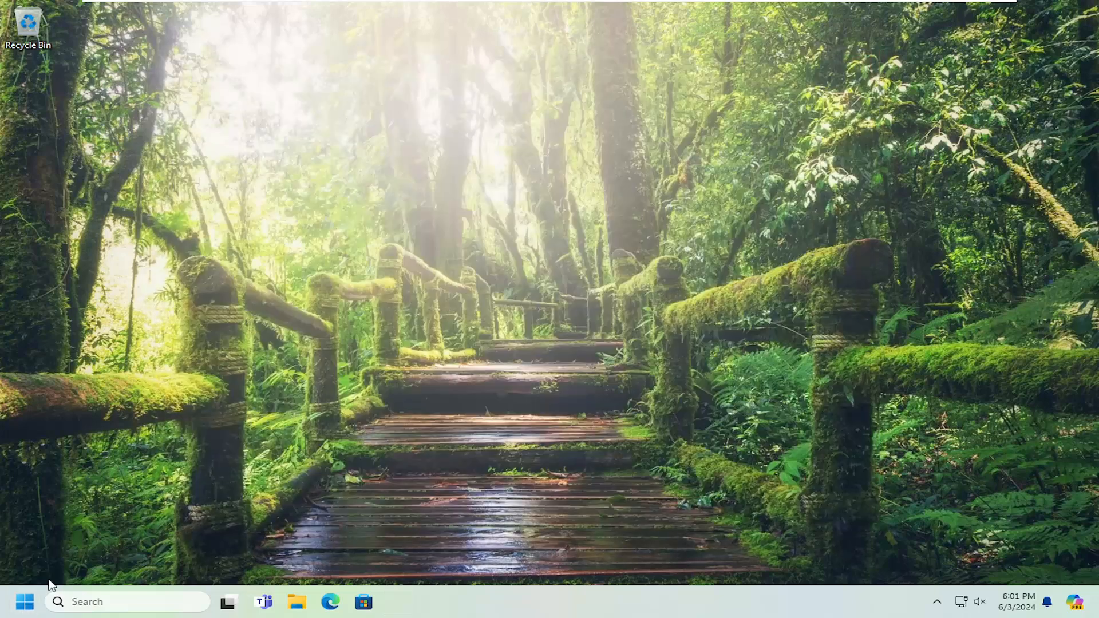